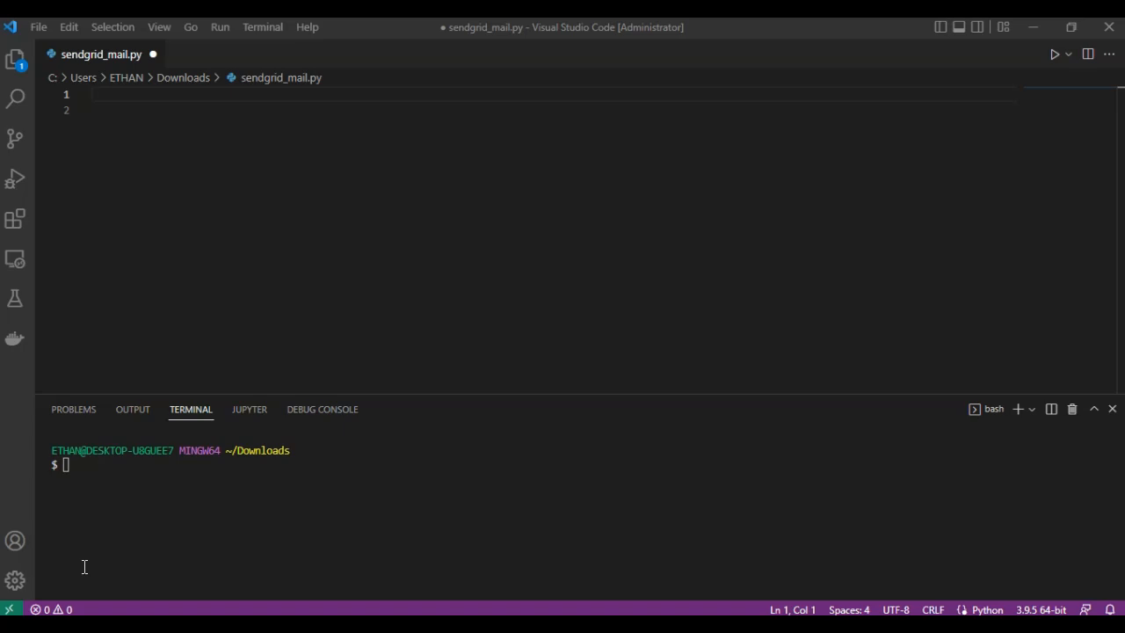
{"action": "mouse_move", "coordinate": [74, 475]}
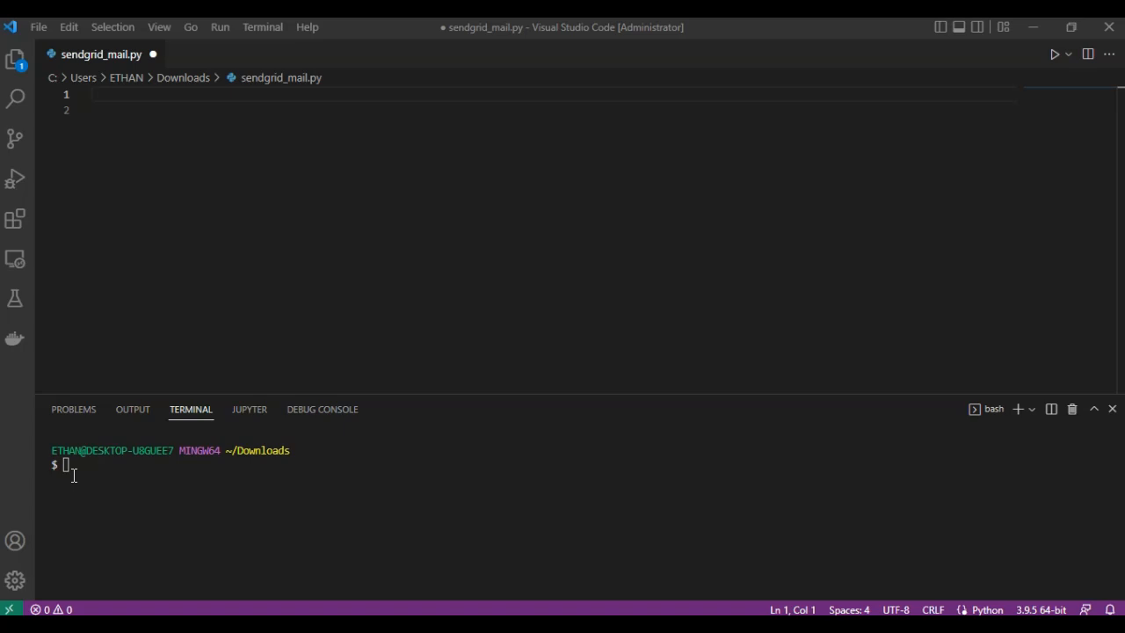
Run 'pip install sendgrid' in the integrated terminal to install the package
{"action": "type", "text": "pip install"}
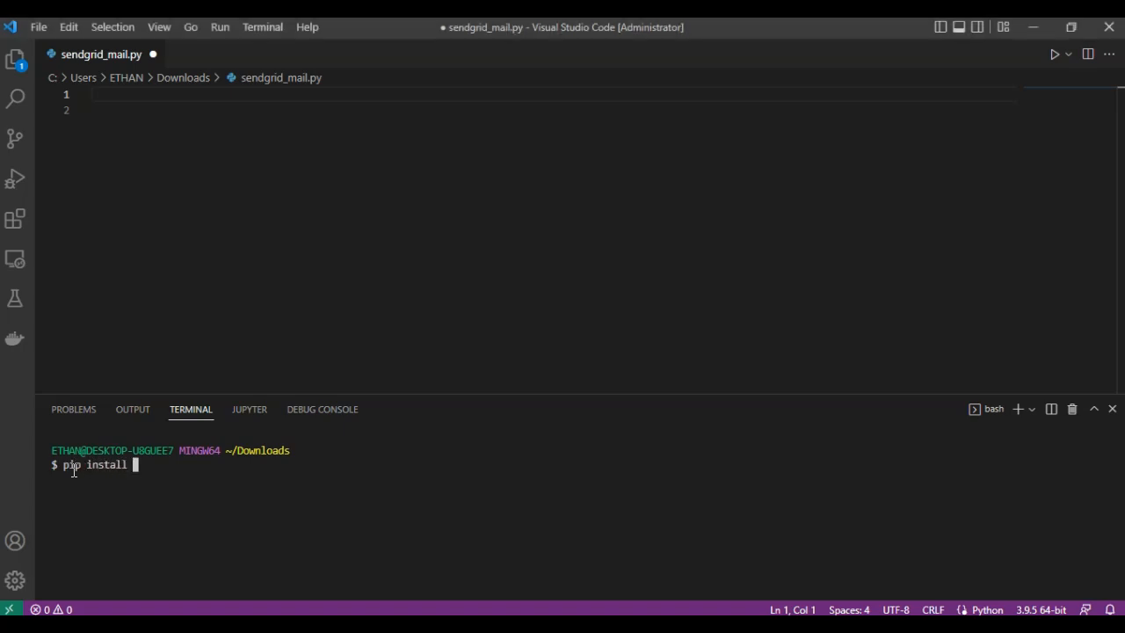
{"action": "type", "text": "sendgrid"}
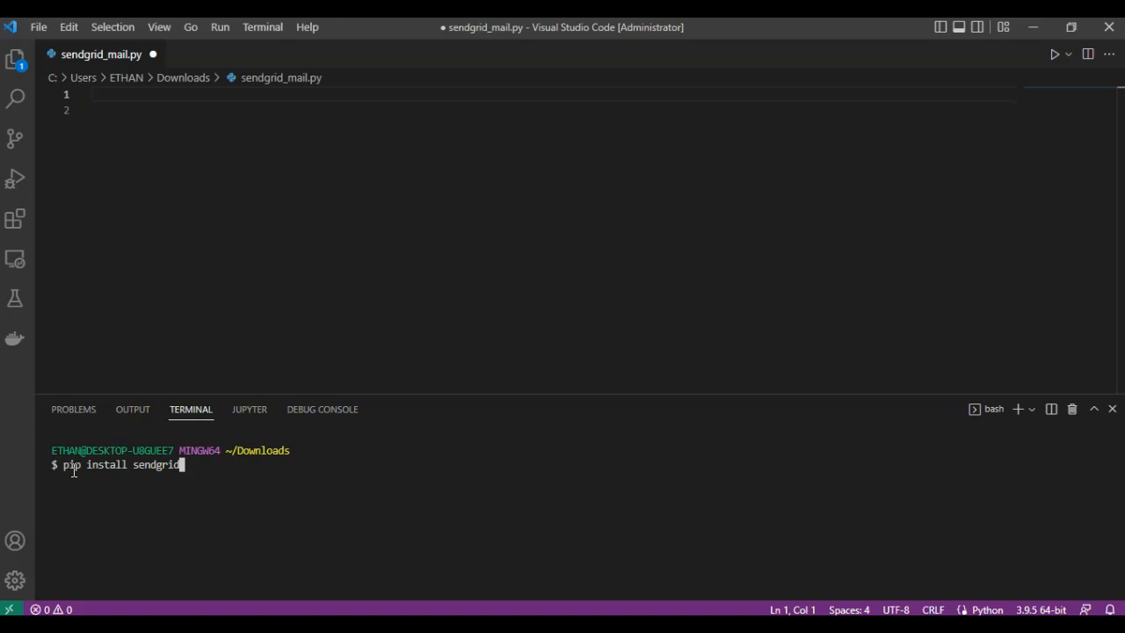
{"action": "key", "text": "Enter"}
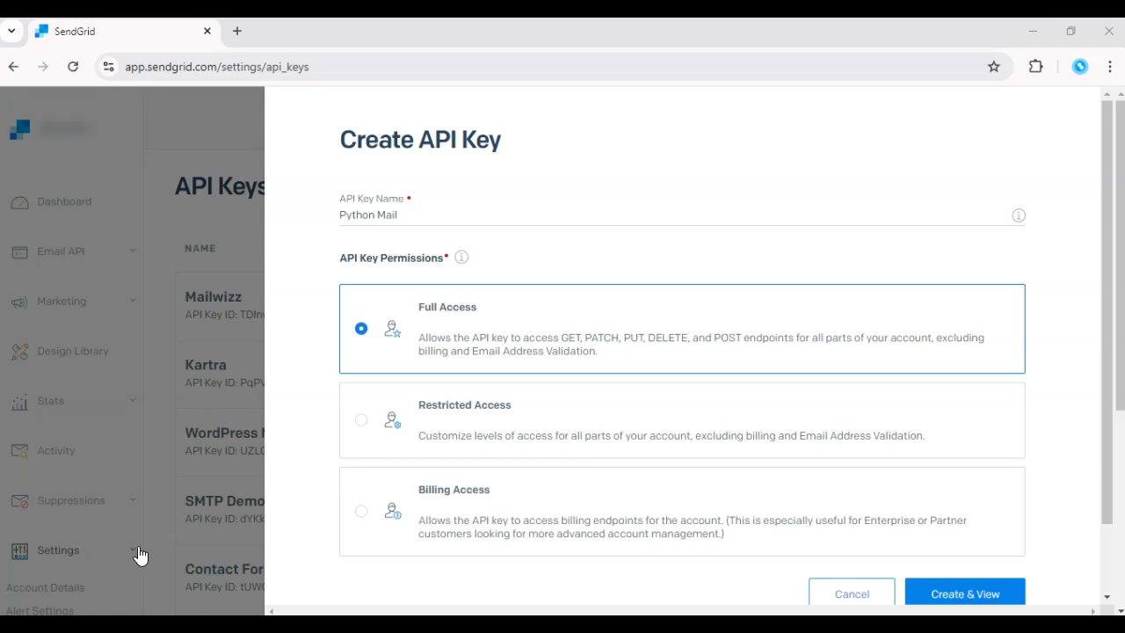
{"action": "mouse_move", "coordinate": [113, 545]}
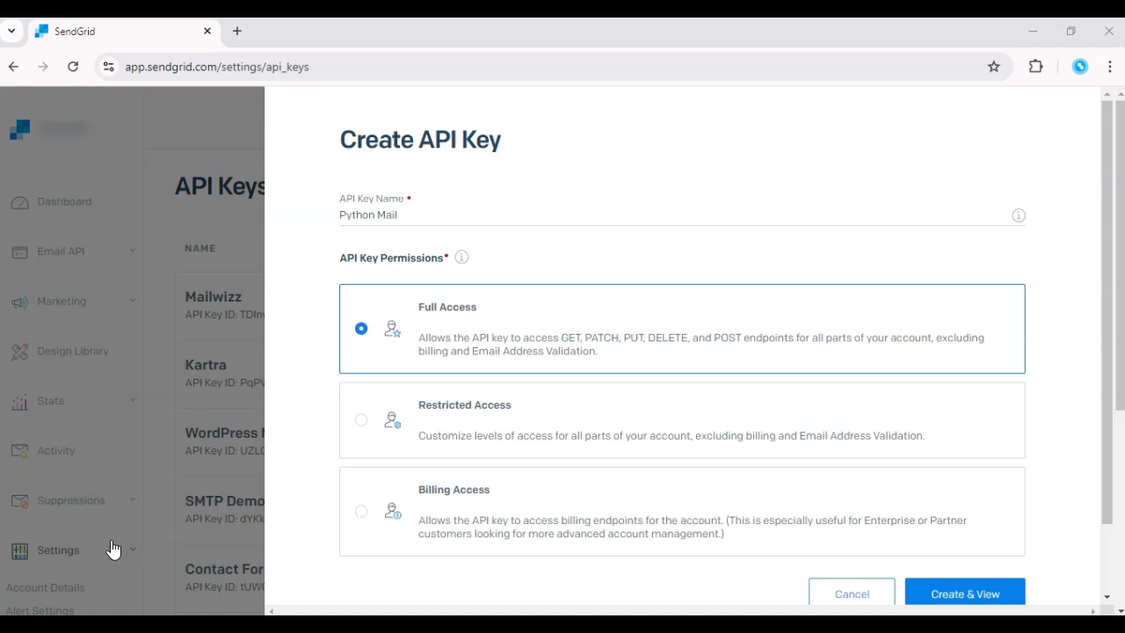
{"action": "mouse_move", "coordinate": [120, 553]}
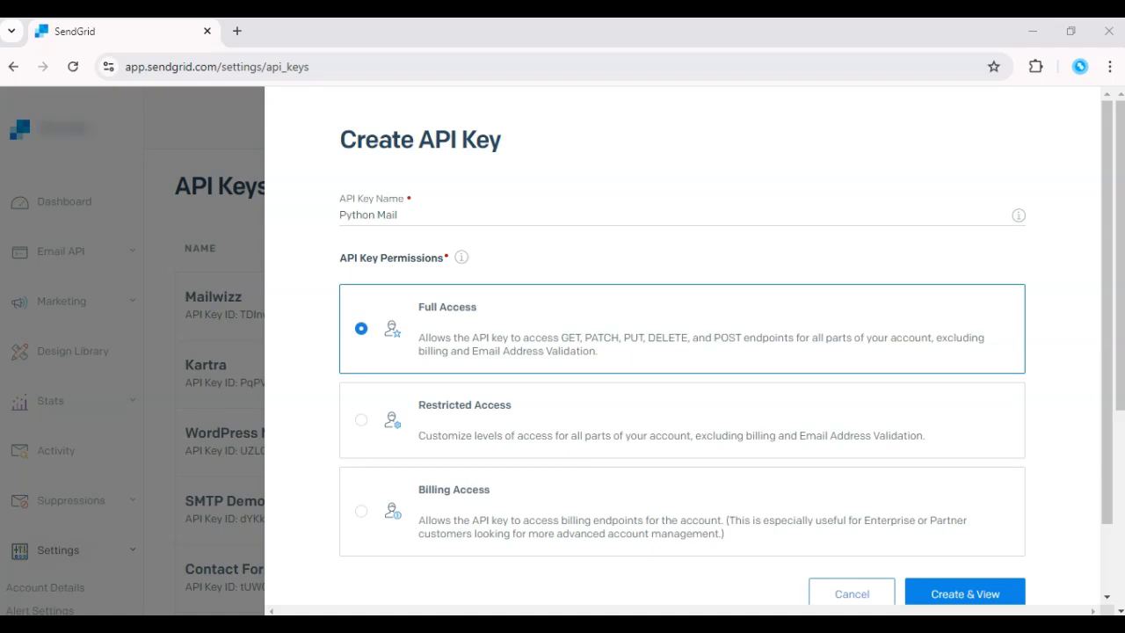
Create the 'Python Mail' API key with Full Access via Create & View
{"action": "left_click", "coordinate": [978, 595]}
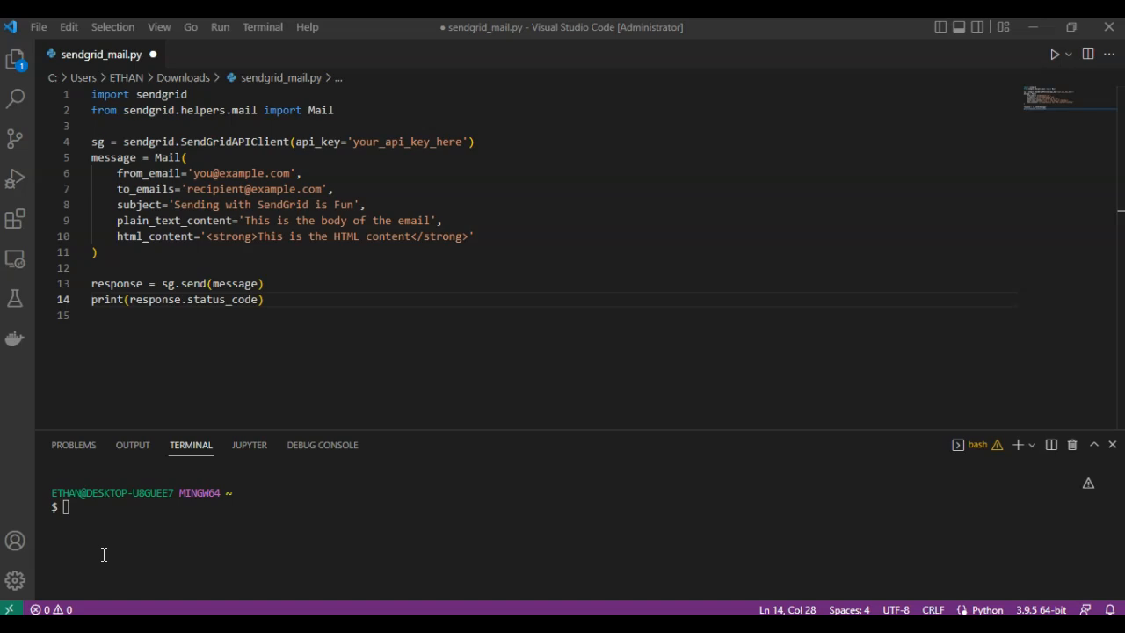
{"action": "mouse_move", "coordinate": [156, 496]}
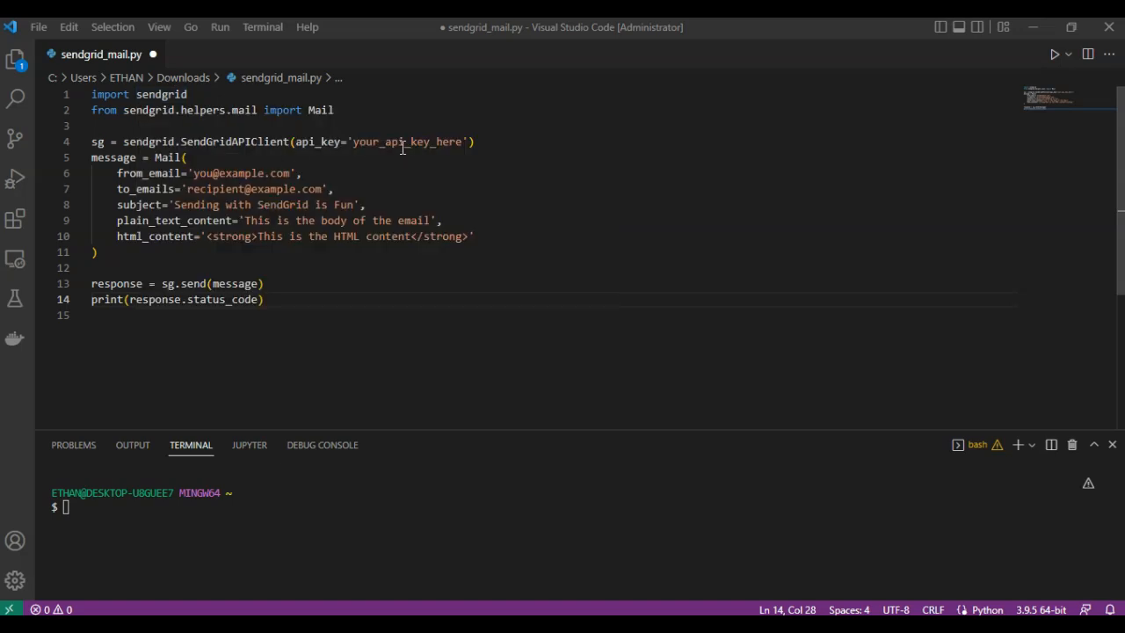
{"action": "double_click", "coordinate": [404, 141]}
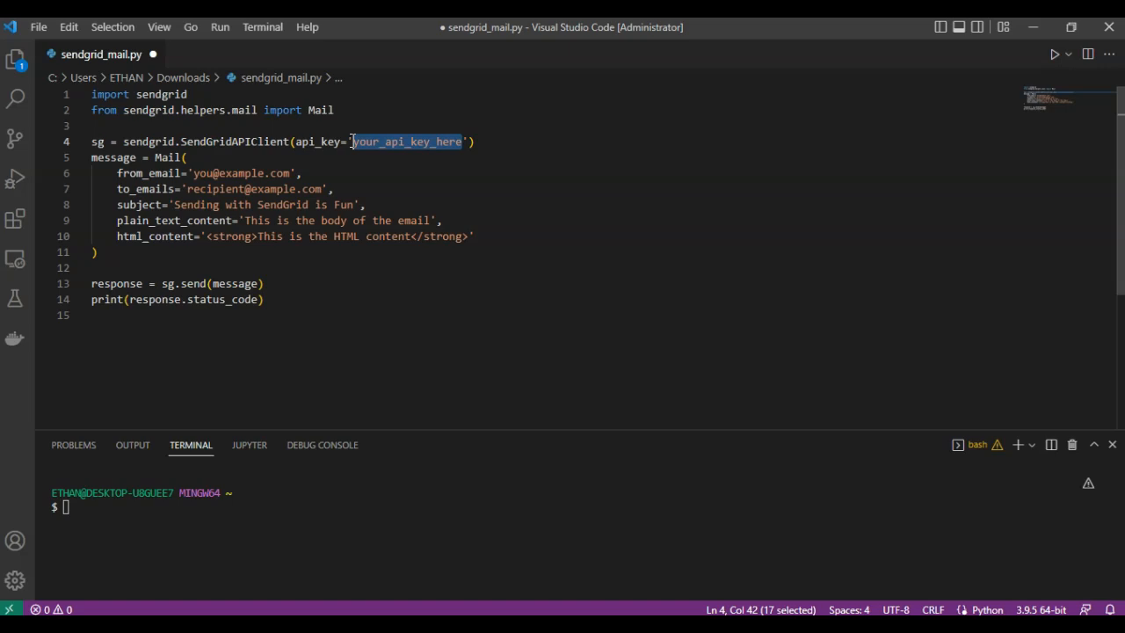
{"action": "mouse_move", "coordinate": [436, 220]}
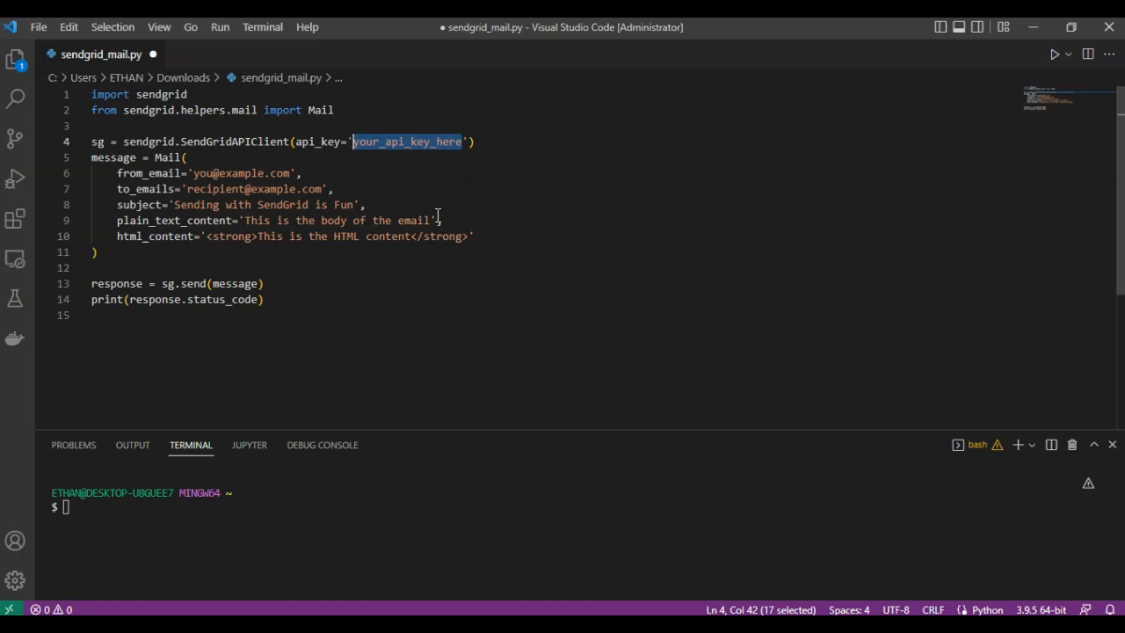
{"action": "left_click", "coordinate": [492, 235]}
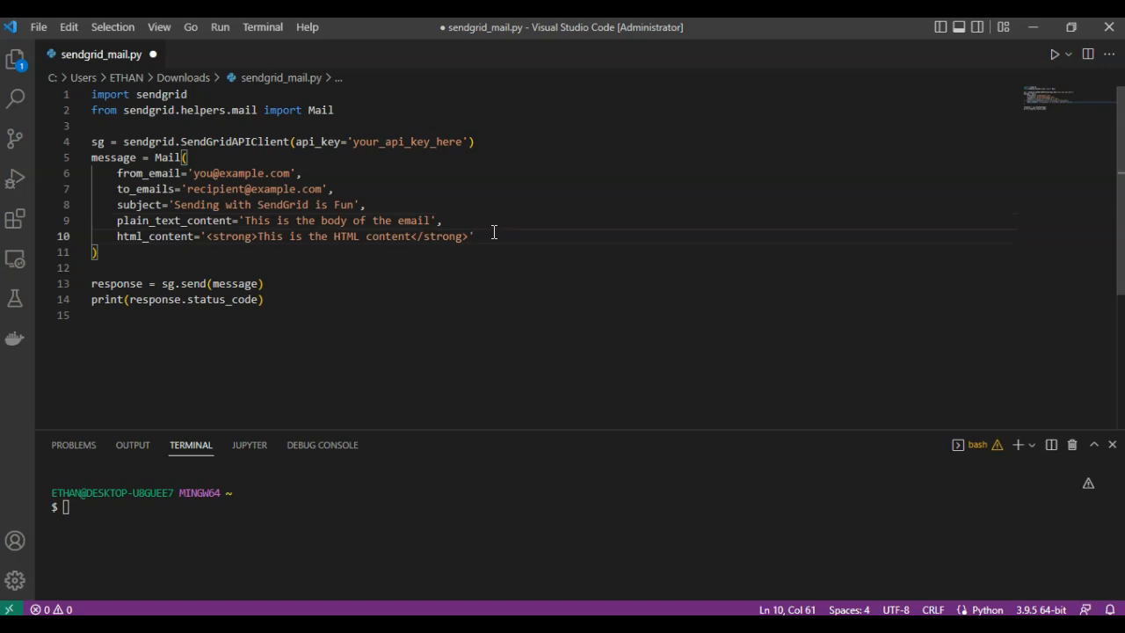
{"action": "mouse_move", "coordinate": [223, 167]}
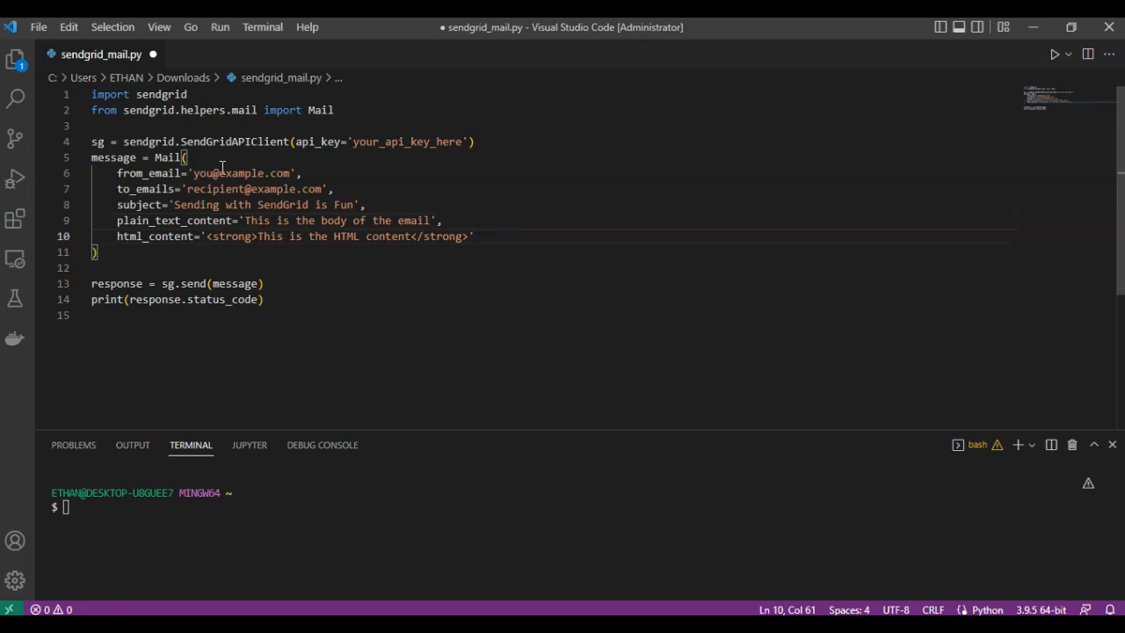
{"action": "mouse_move", "coordinate": [279, 189]}
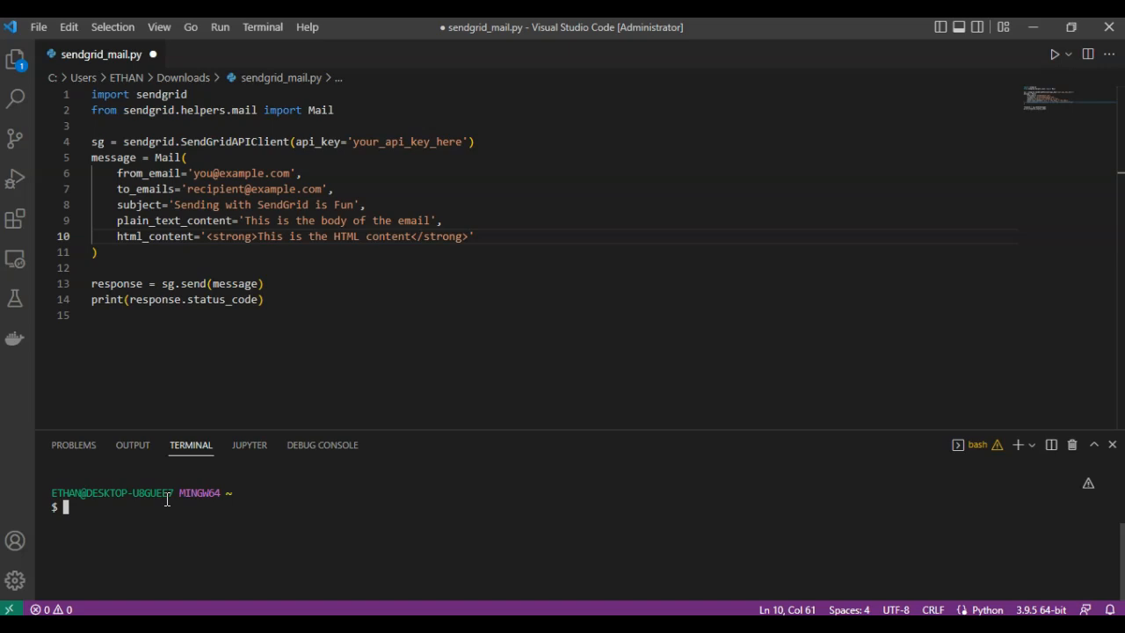
Enter 'python sendgrid_mail.py' in the terminal without running it yet
{"action": "type", "text": "p"}
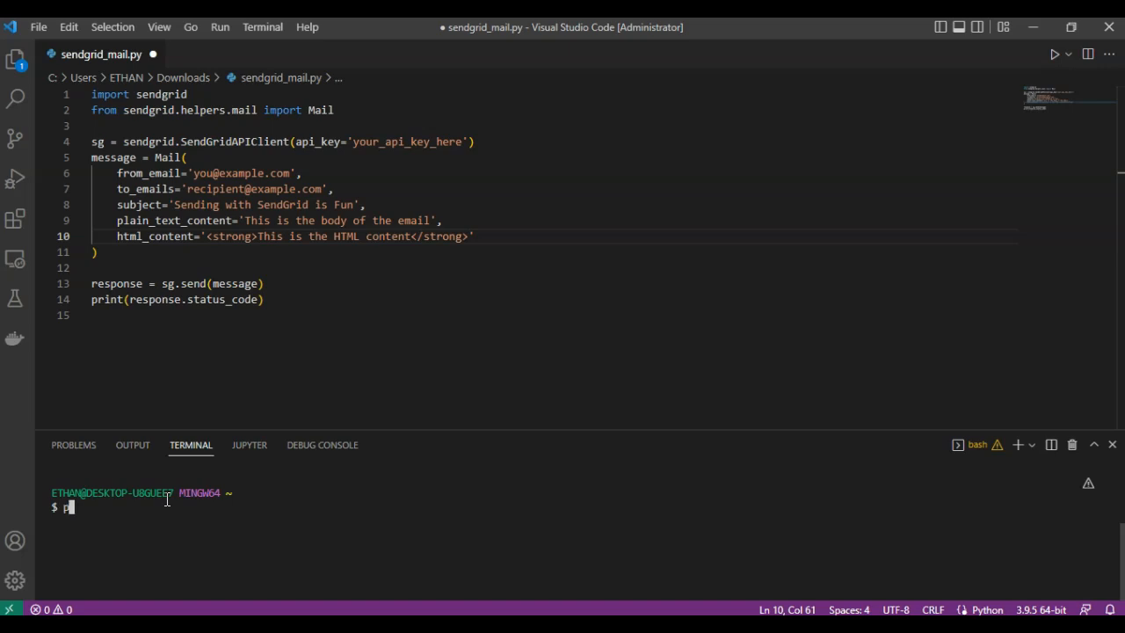
{"action": "type", "text": "python"}
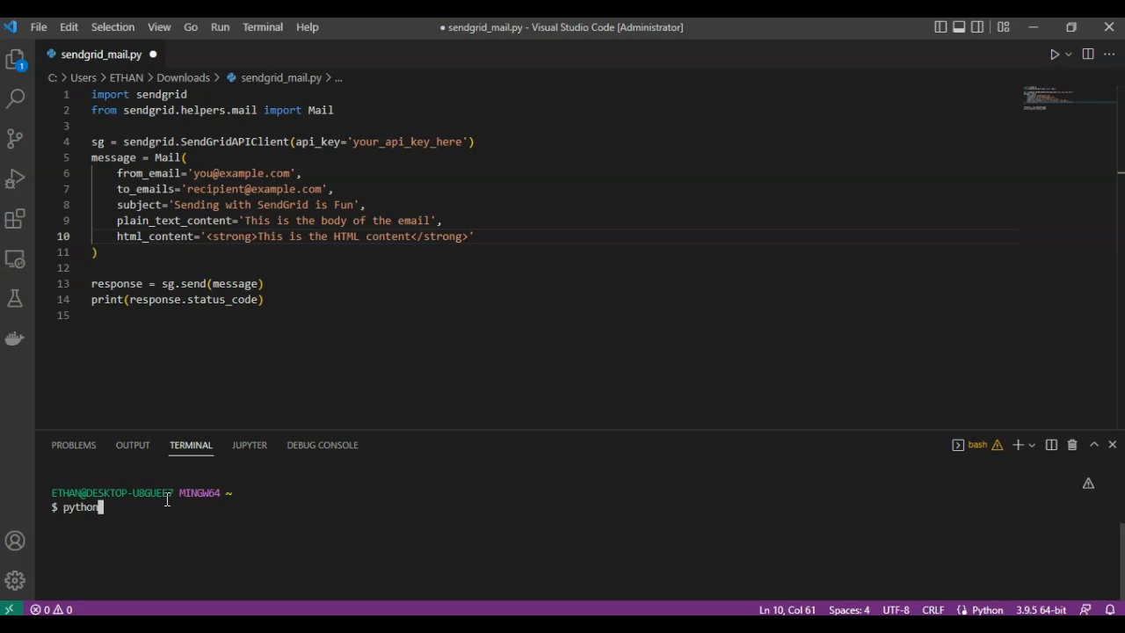
{"action": "type", "text": "sendgrid"}
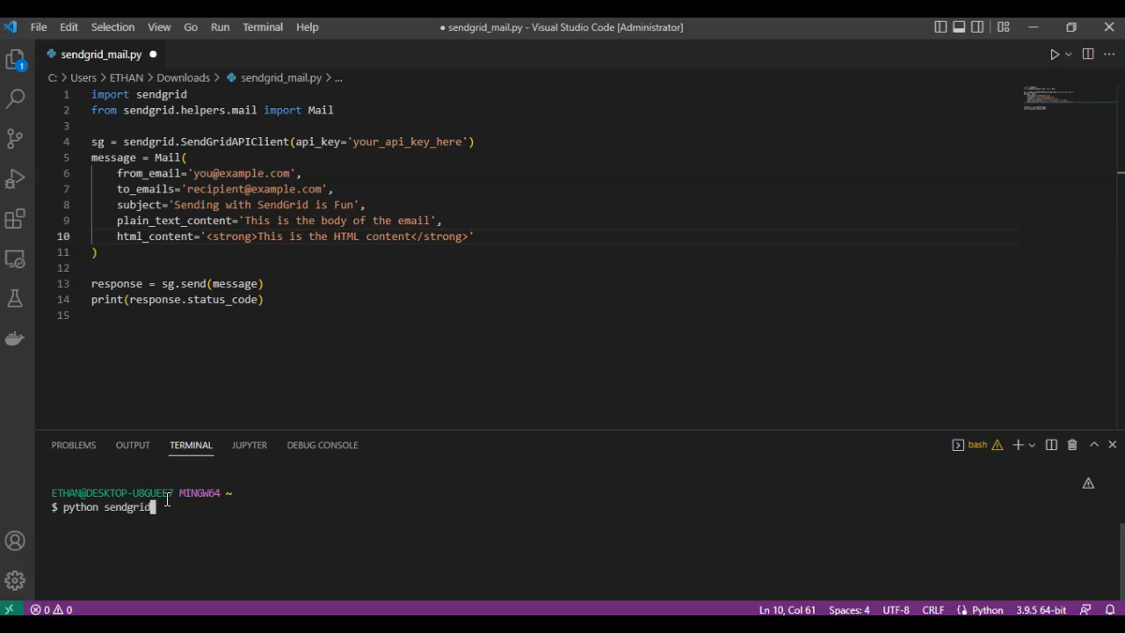
{"action": "type", "text": "_mail"}
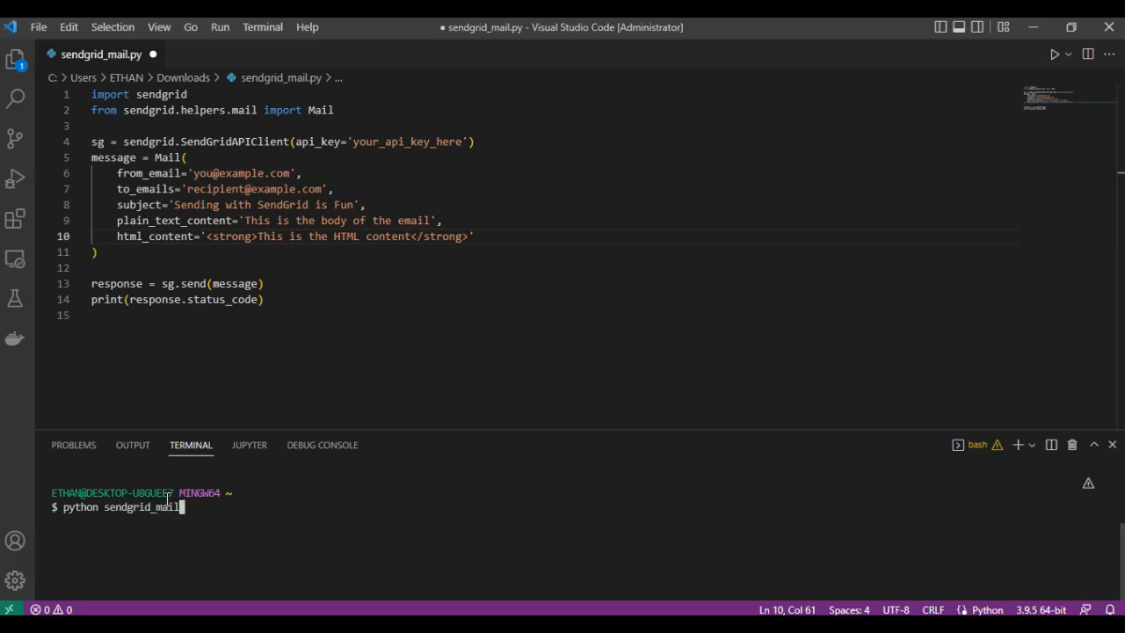
{"action": "type", "text": ".py"}
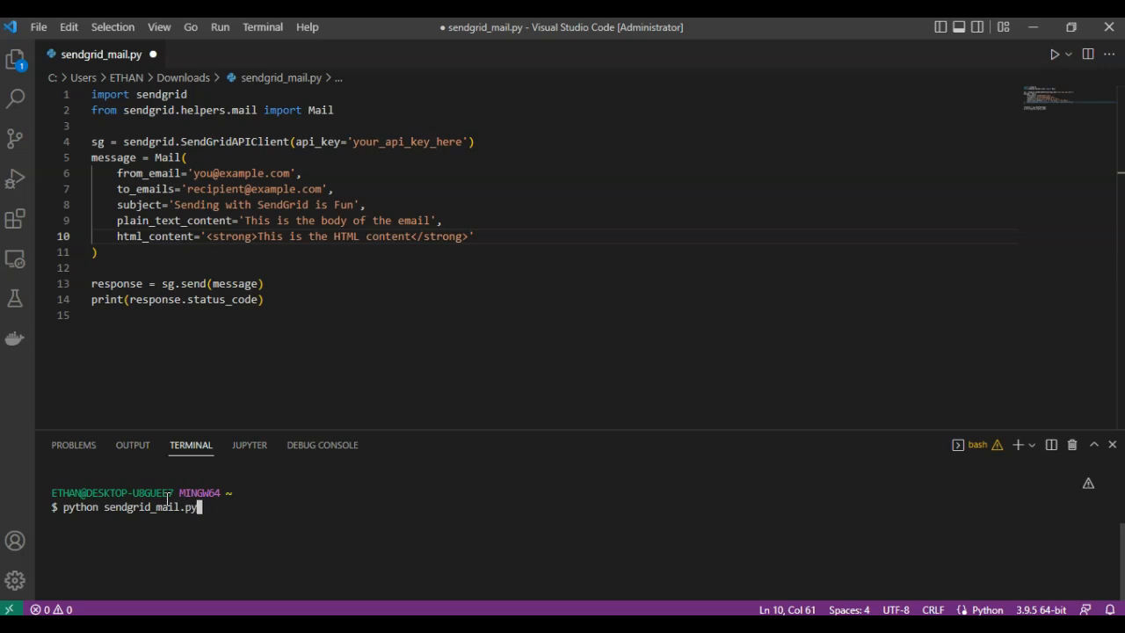